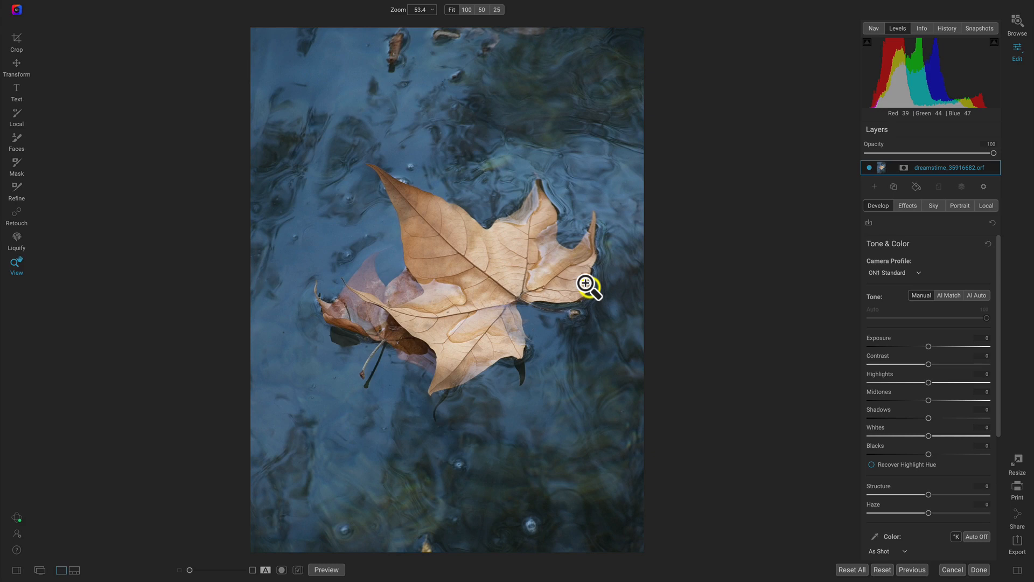
mouse_move(499, 271)
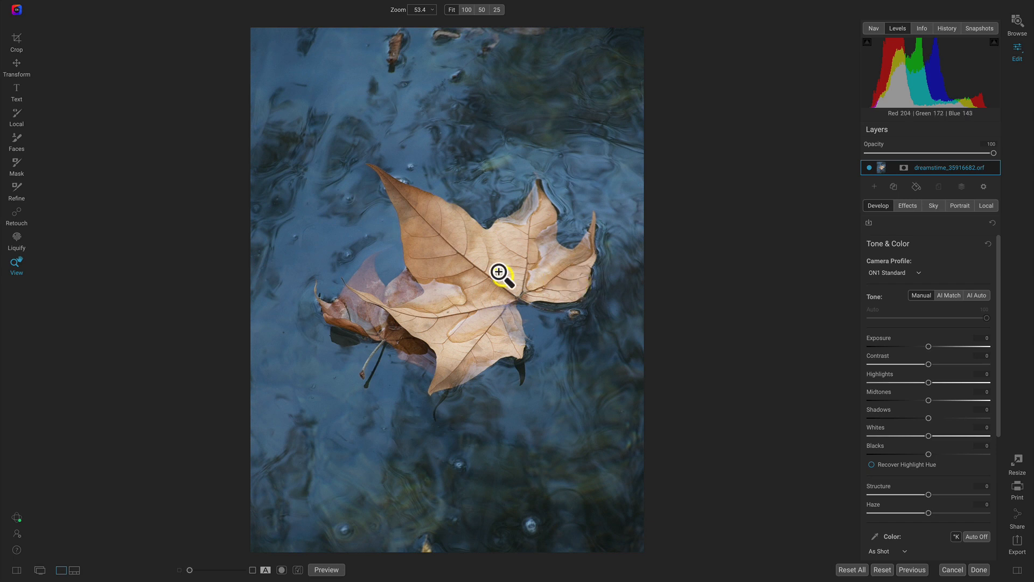
mouse_move(13, 238)
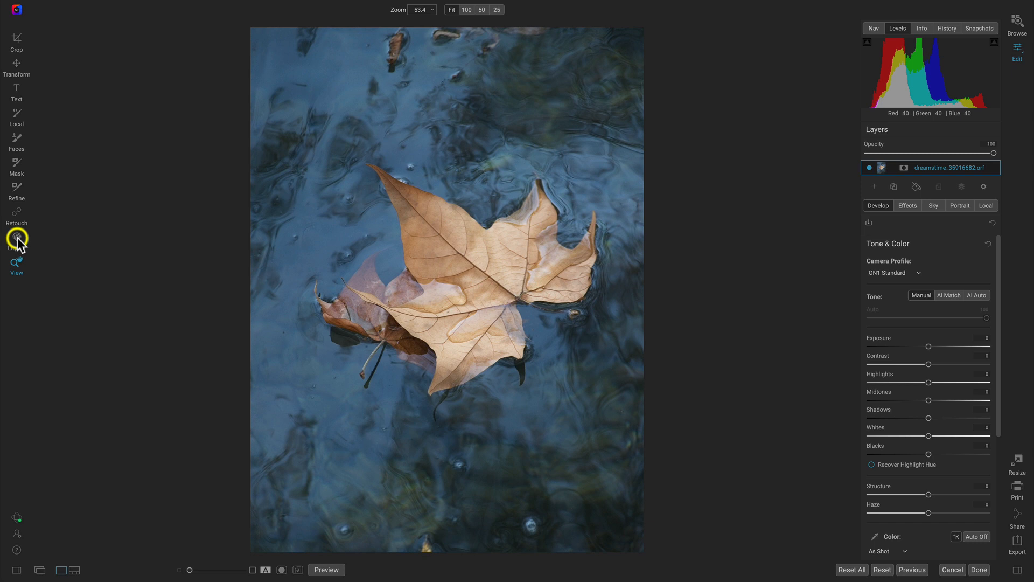
Switch into Liquify mode to begin warping the leaf photo.
click(15, 241)
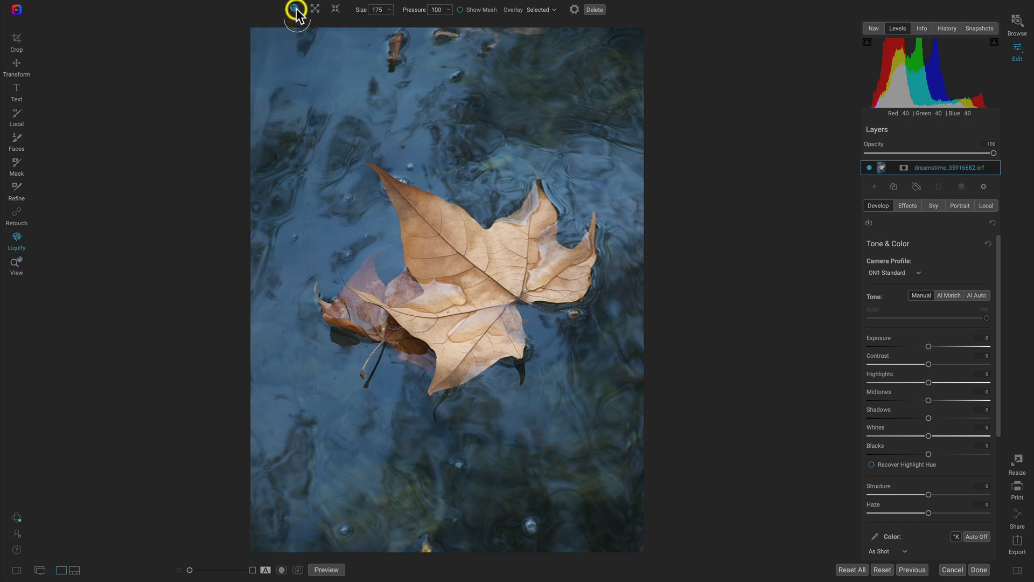
mouse_move(296, 16)
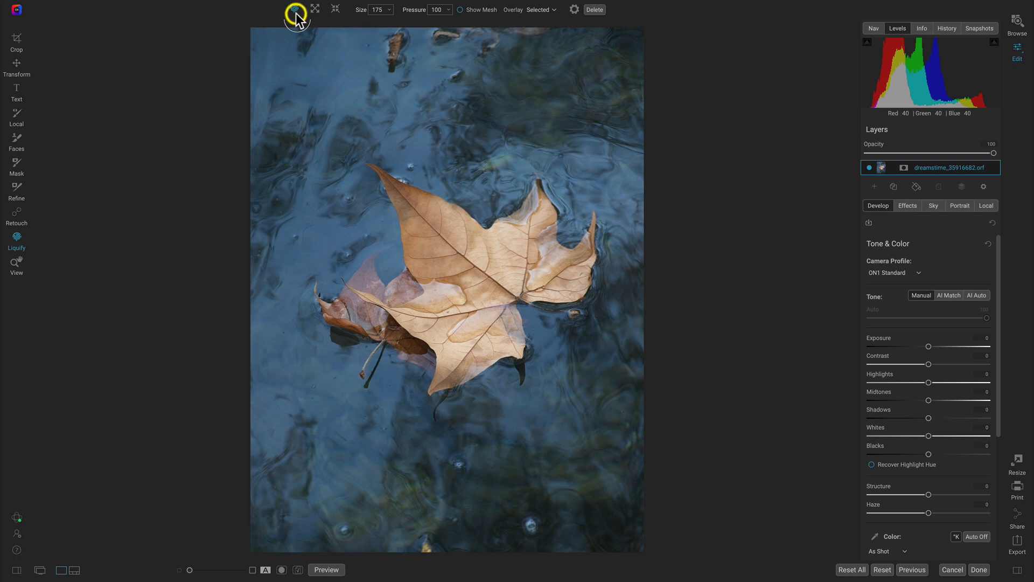
mouse_move(362, 132)
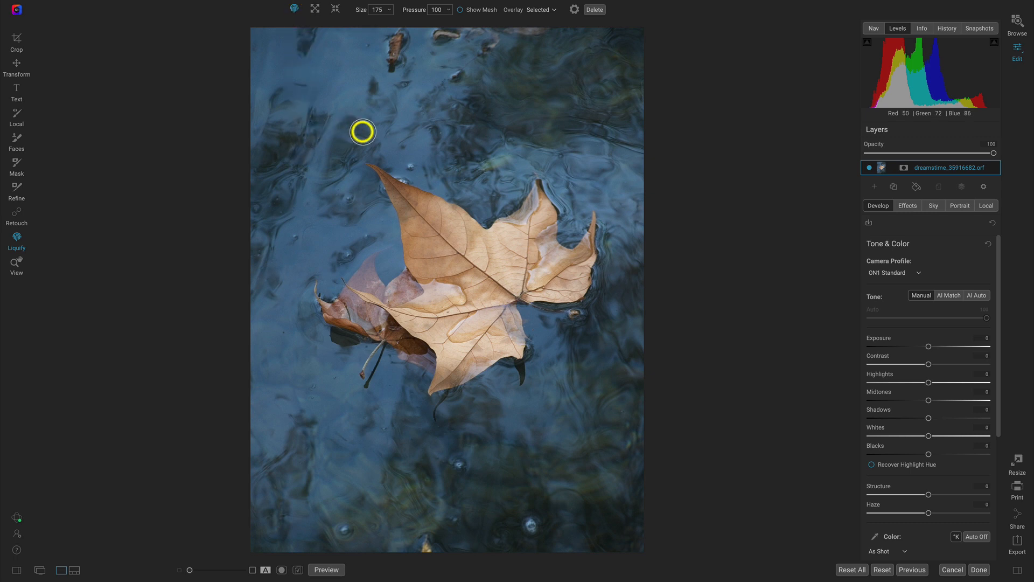
mouse_move(420, 121)
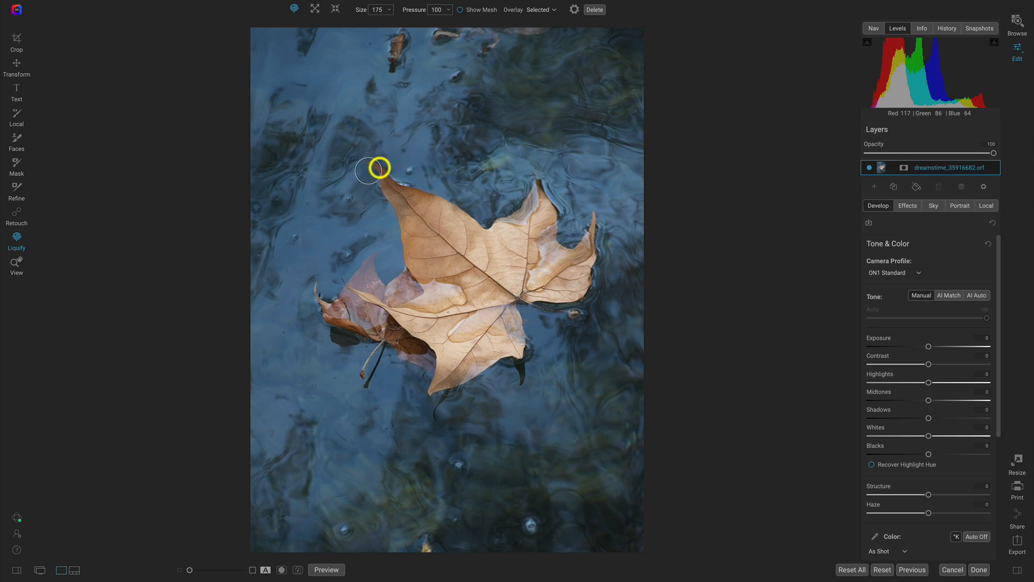
mouse_move(382, 168)
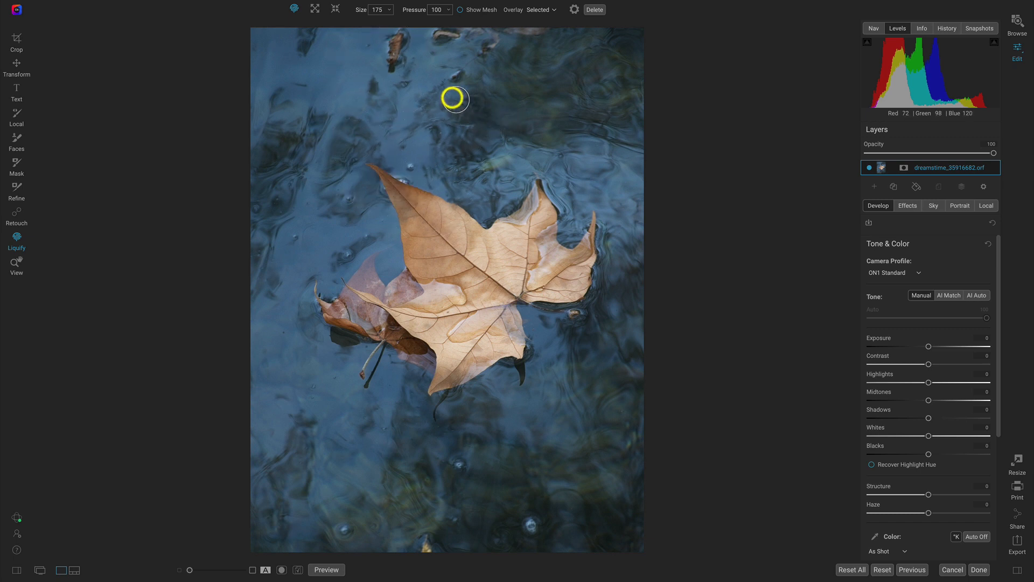
mouse_move(364, 44)
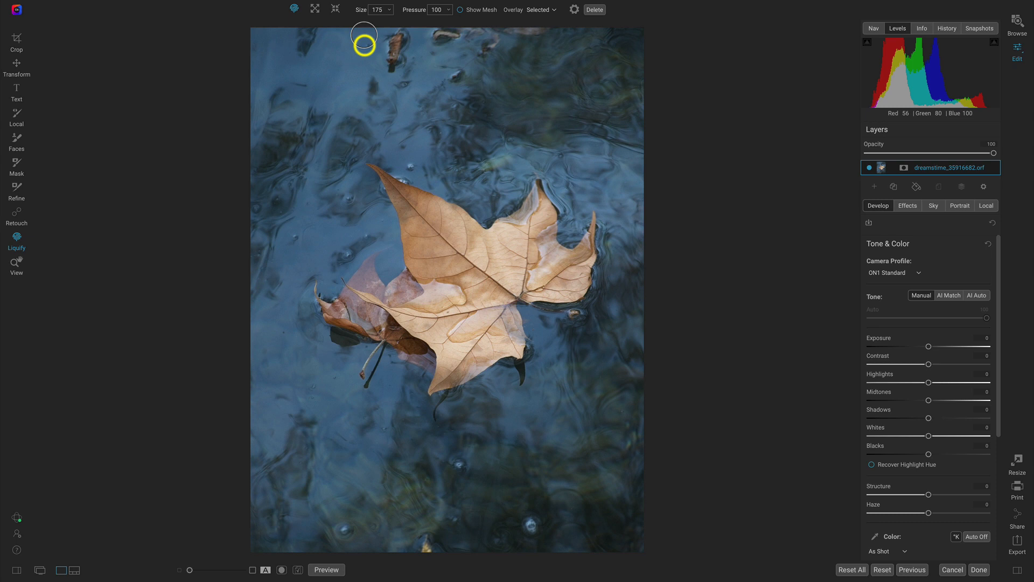
mouse_move(365, 63)
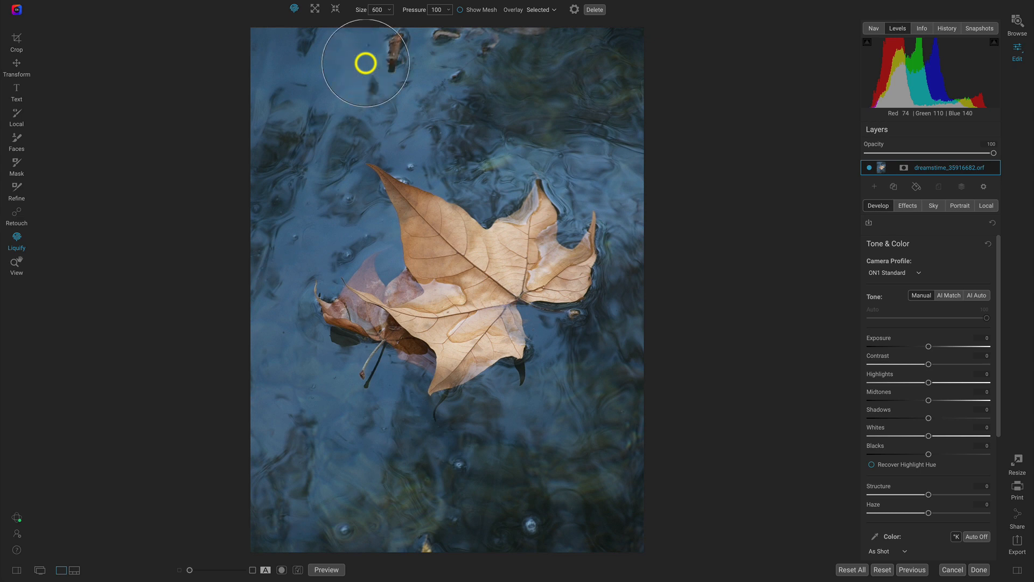
mouse_move(409, 18)
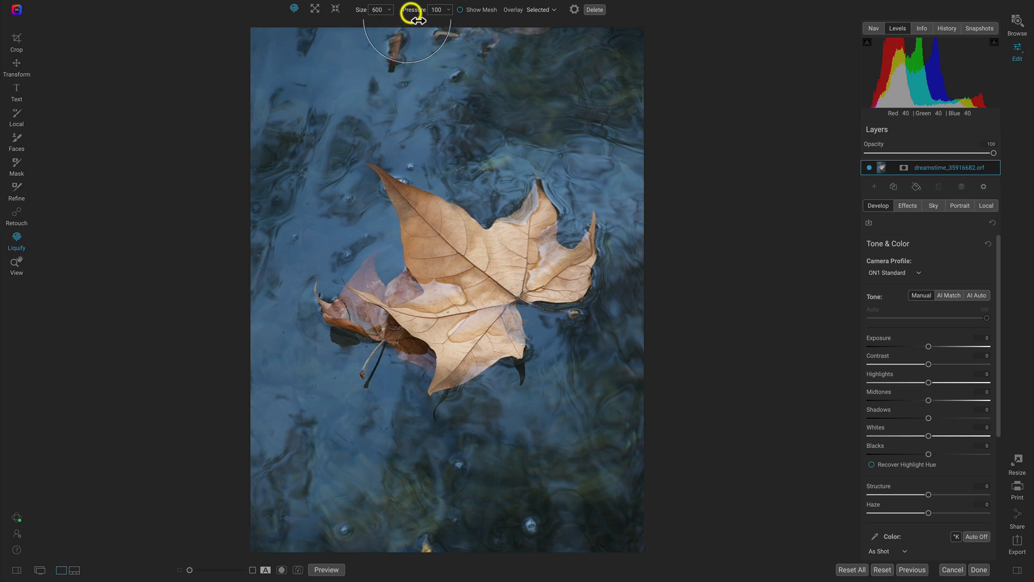
mouse_move(410, 10)
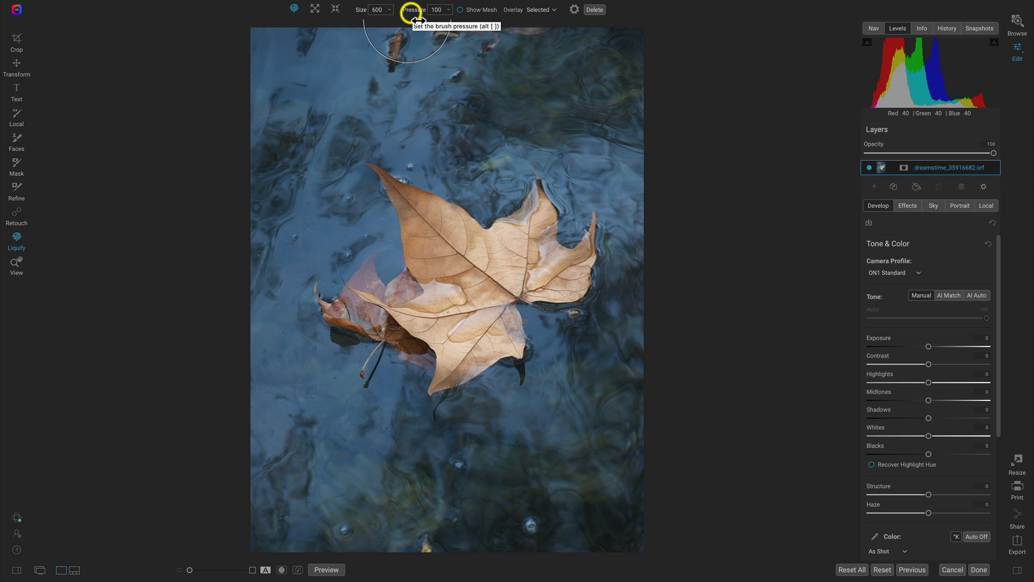
mouse_move(416, 216)
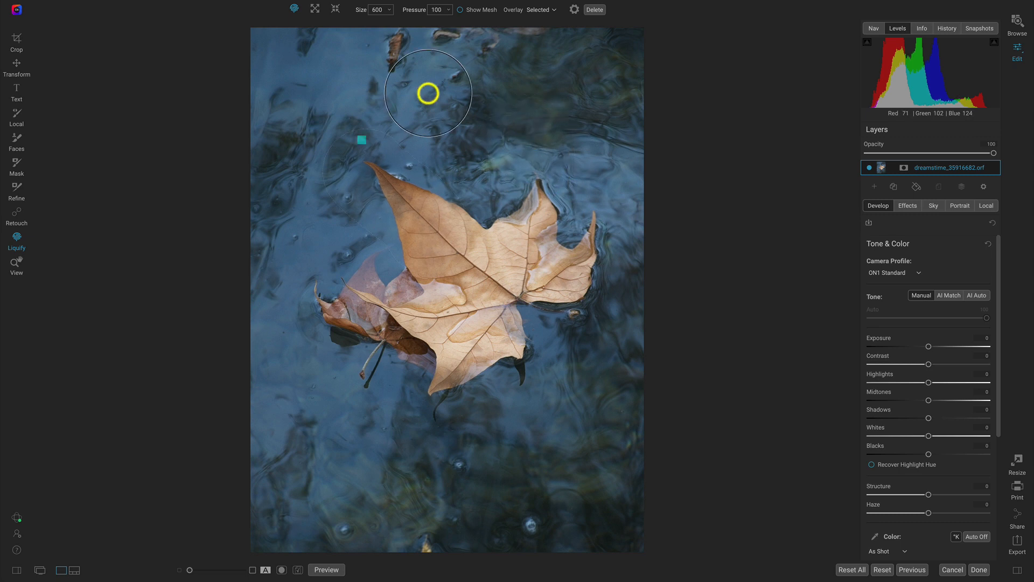
Push the water upward near the top edge with the enlarged brush.
drag(427, 92, 413, 20)
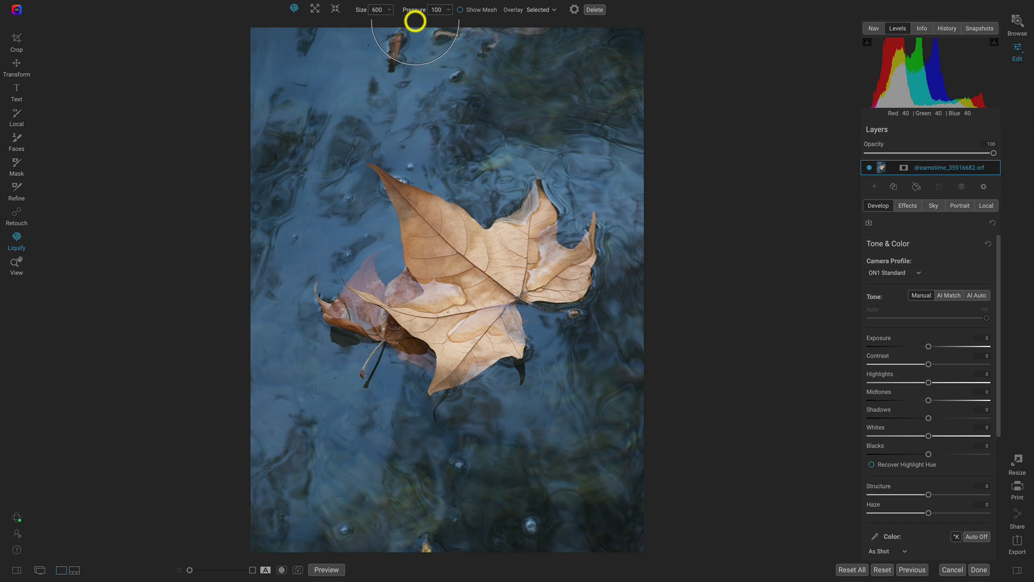
mouse_move(457, 36)
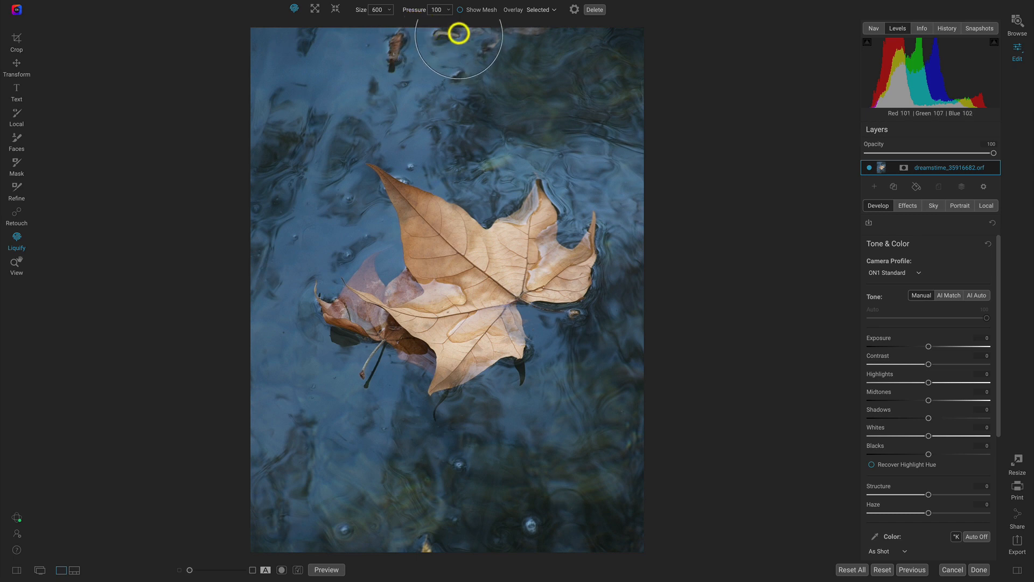
Show the distortion mesh and push the leaf's upper-left edge out of shape.
click(461, 9)
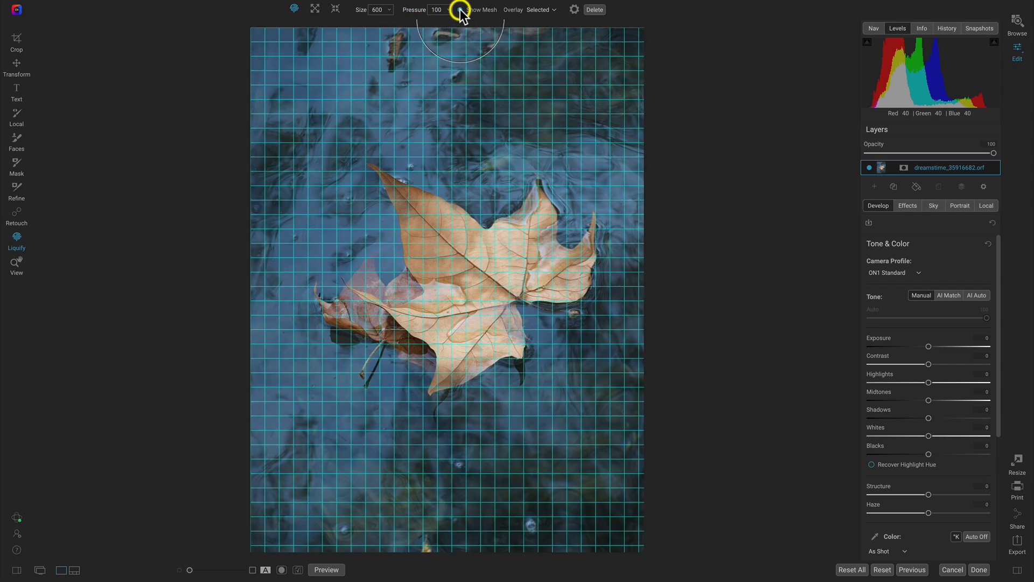
mouse_move(411, 74)
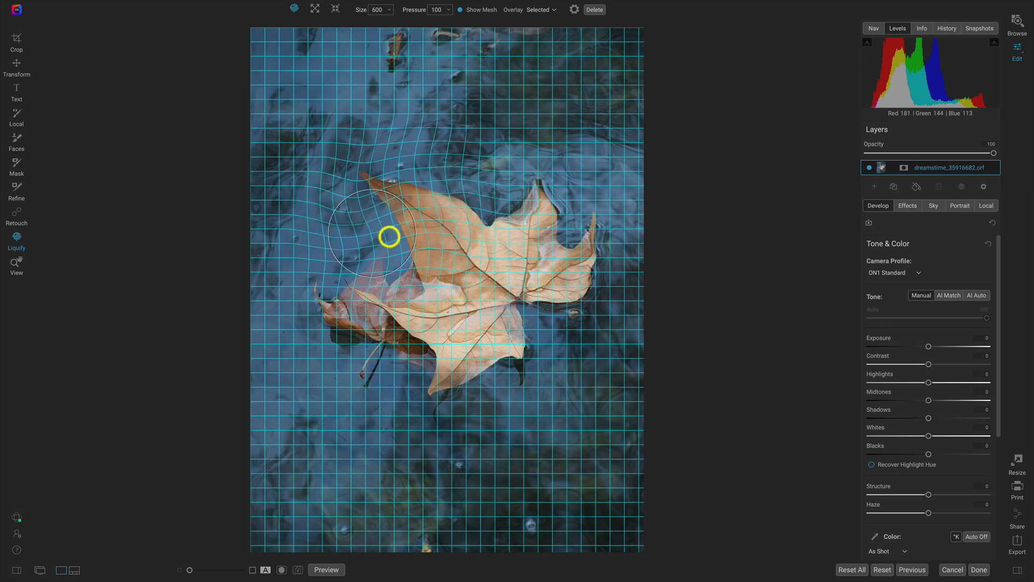
drag(389, 236, 366, 160)
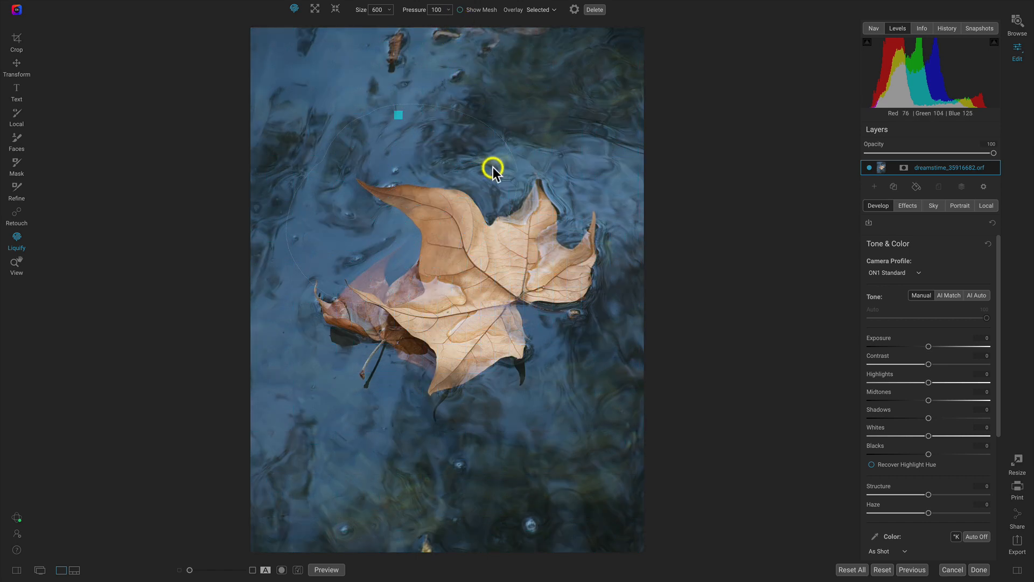
mouse_move(558, 97)
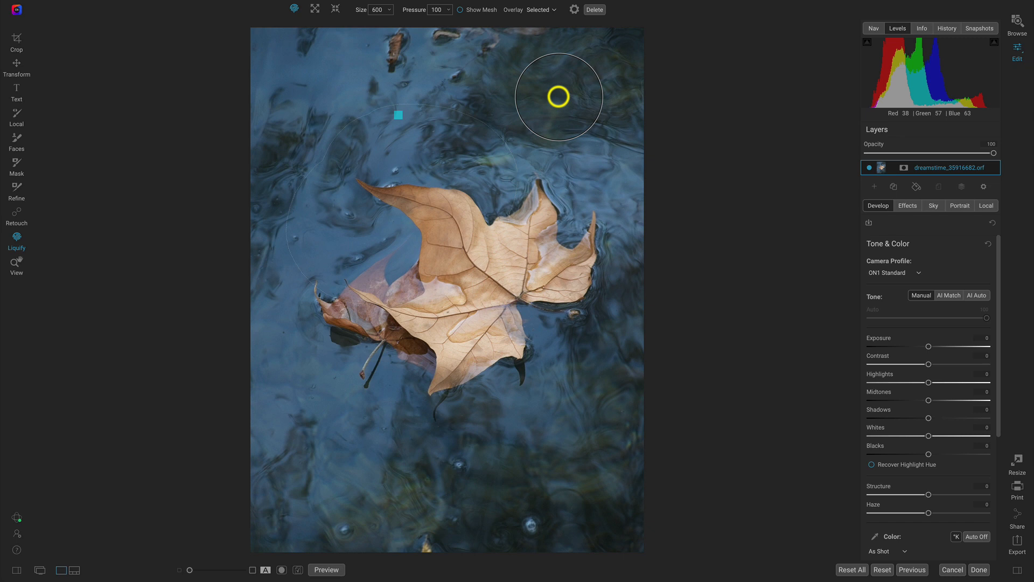
mouse_move(584, 86)
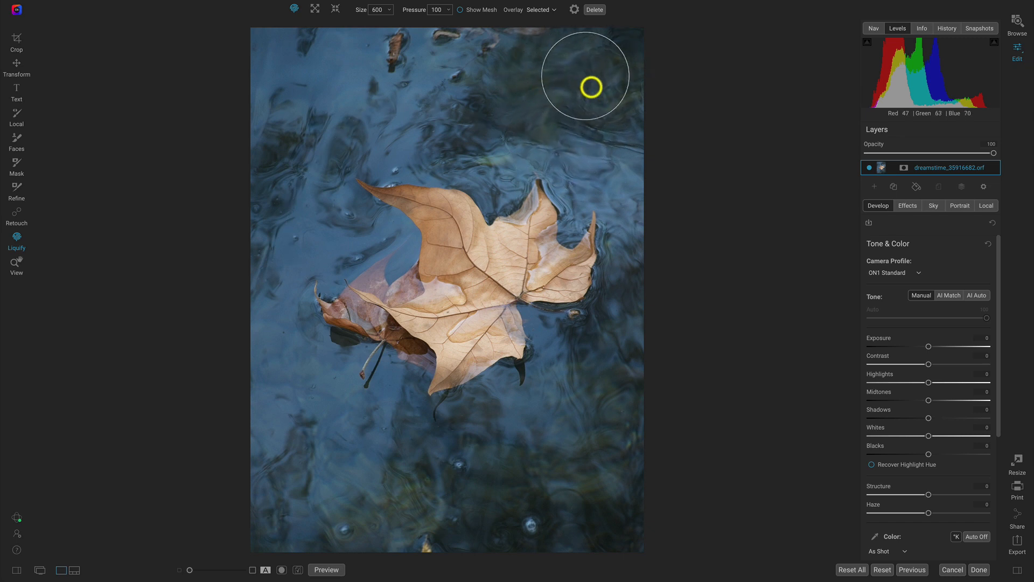